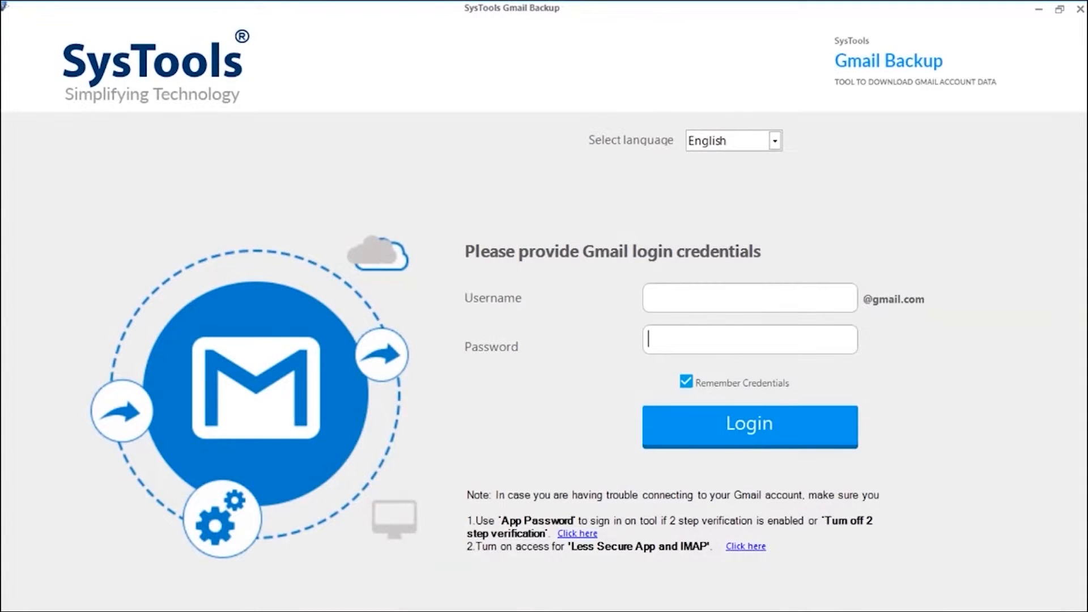
pyautogui.click(775, 141)
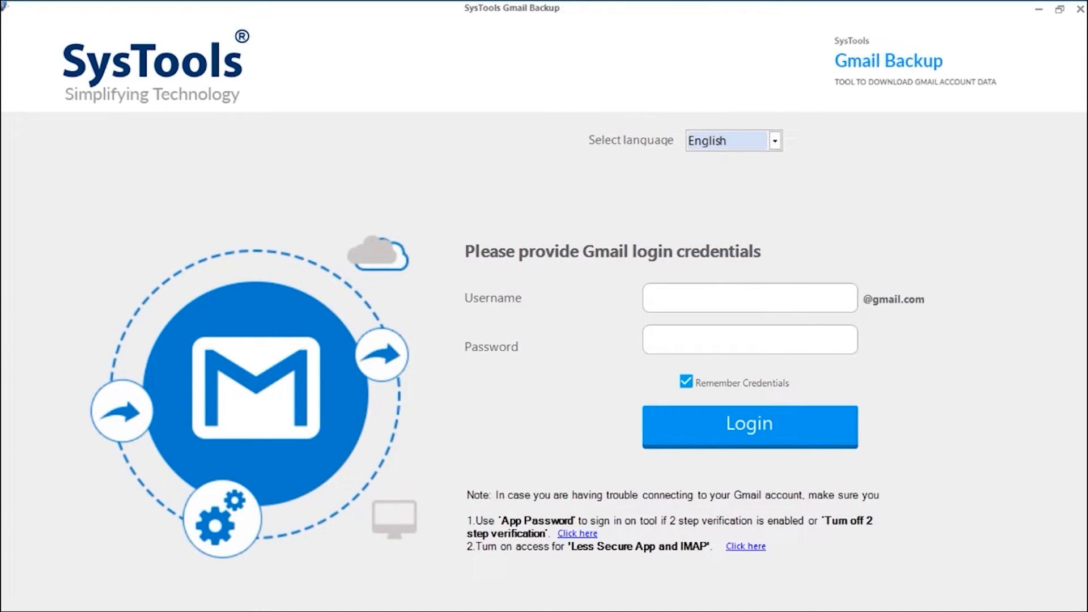
pyautogui.write('robertallardice.sl')
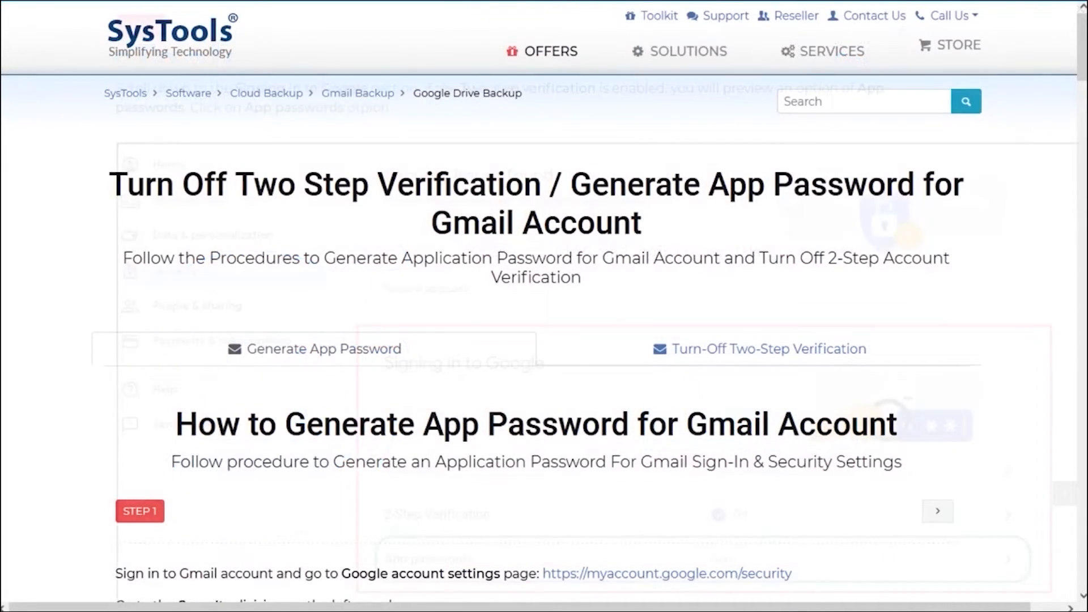
pyautogui.scroll(-3)
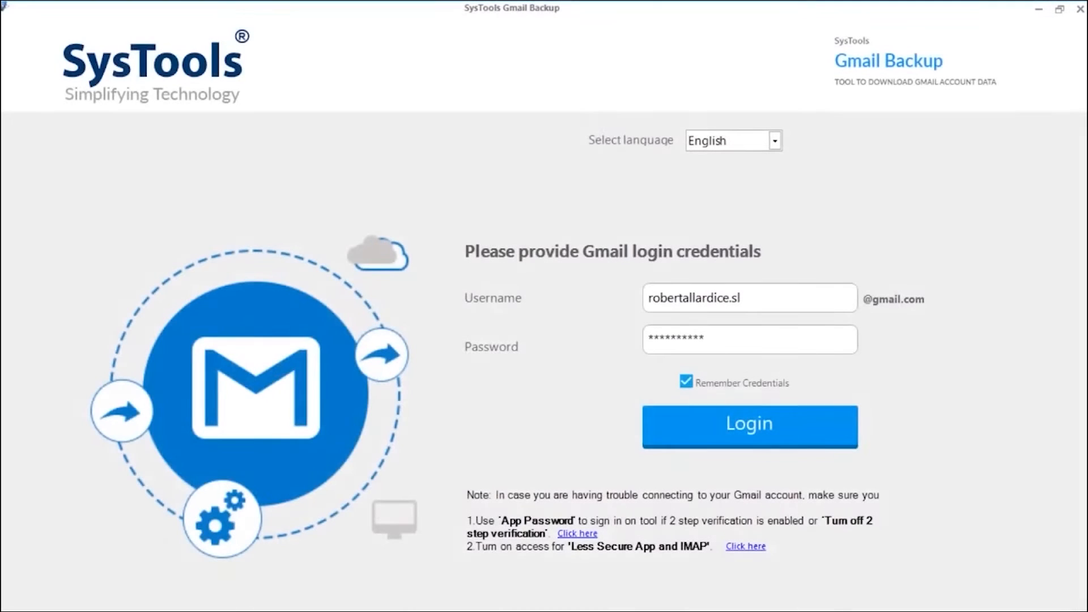
# Log in to the Gmail account to load the backup options.
pyautogui.click(749, 426)
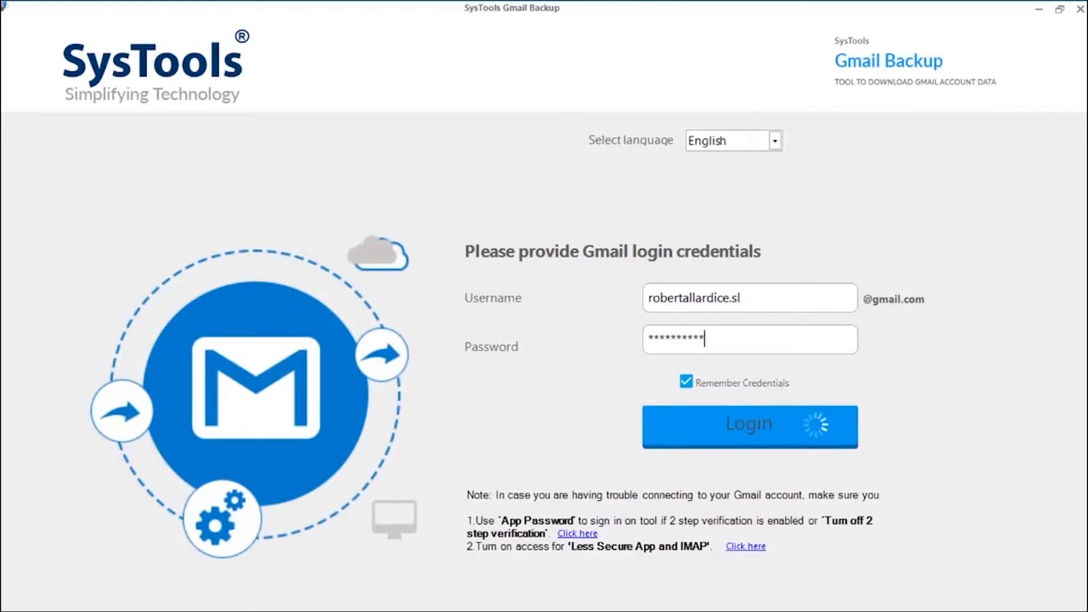
pyautogui.click(750, 427)
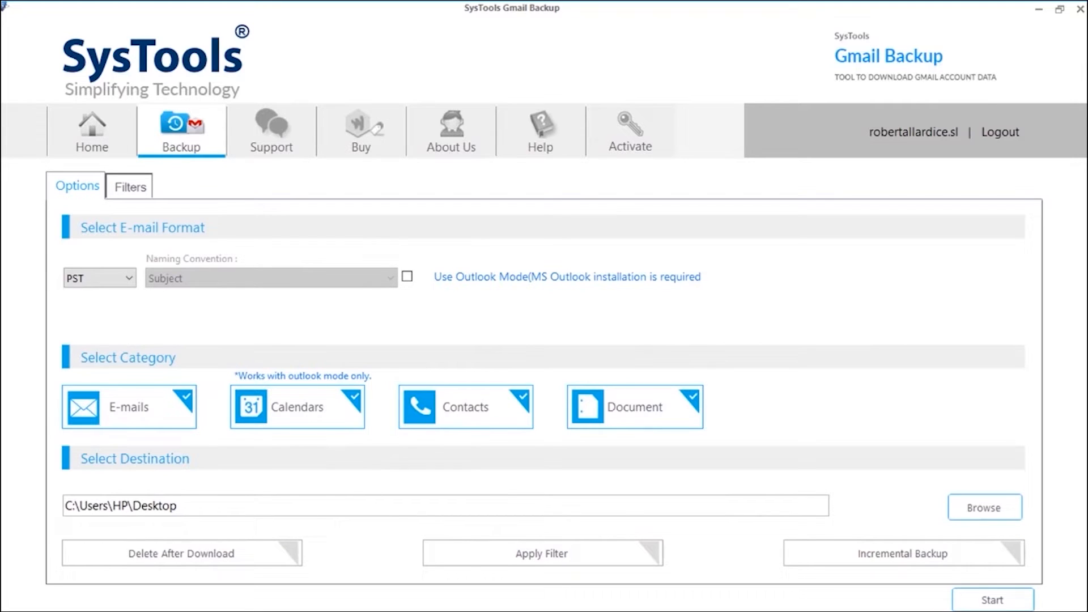
pyautogui.click(99, 278)
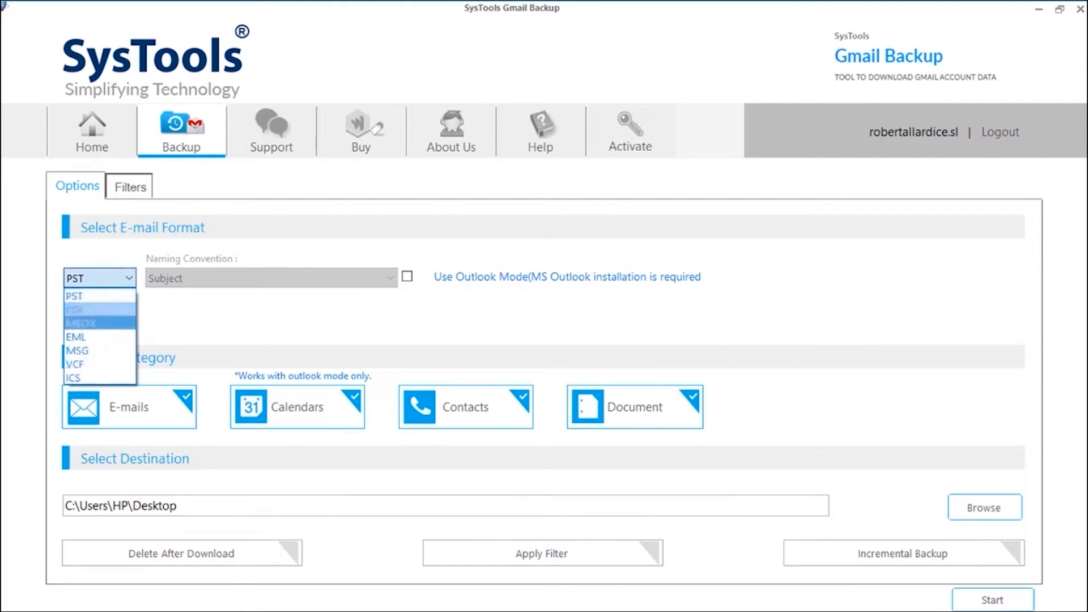
pyautogui.moveTo(77, 350)
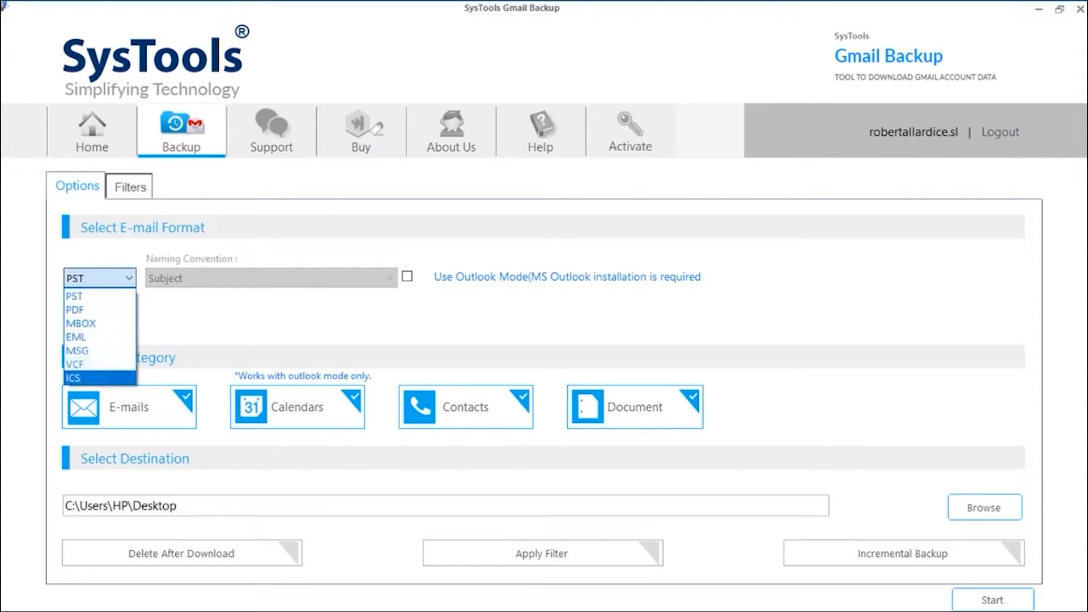
pyautogui.click(73, 296)
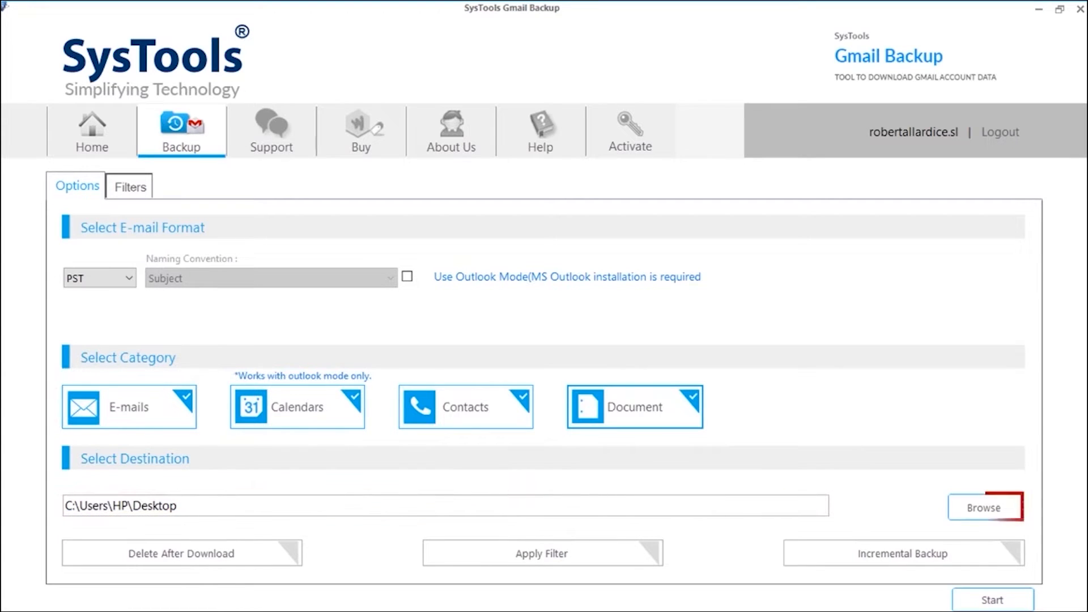
# Set the destination to Gmail Backup > Output Files and enable Delete After Download.
pyautogui.click(989, 507)
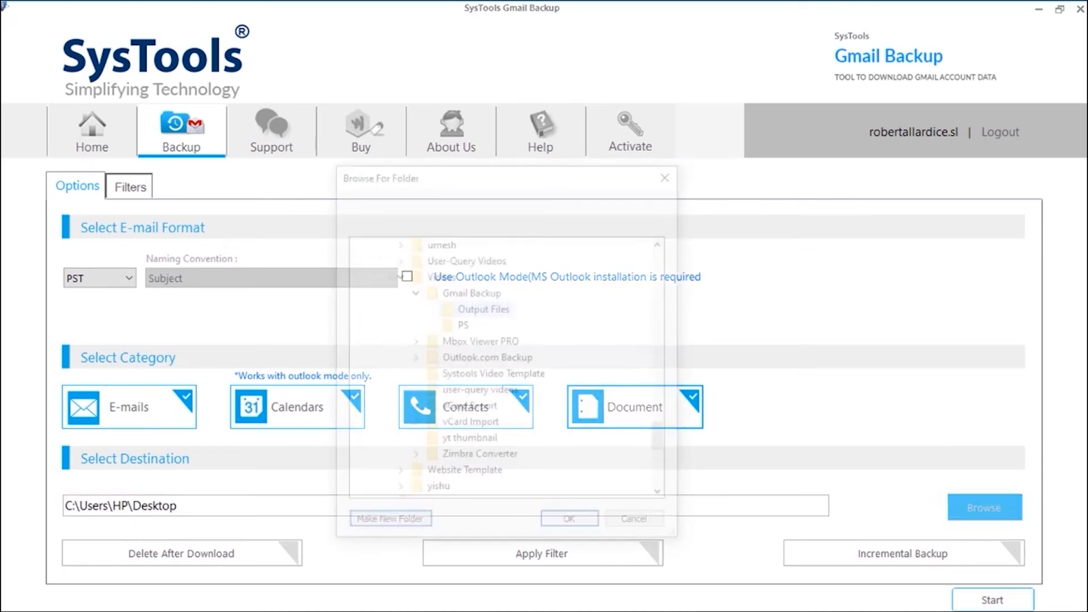
pyautogui.click(483, 309)
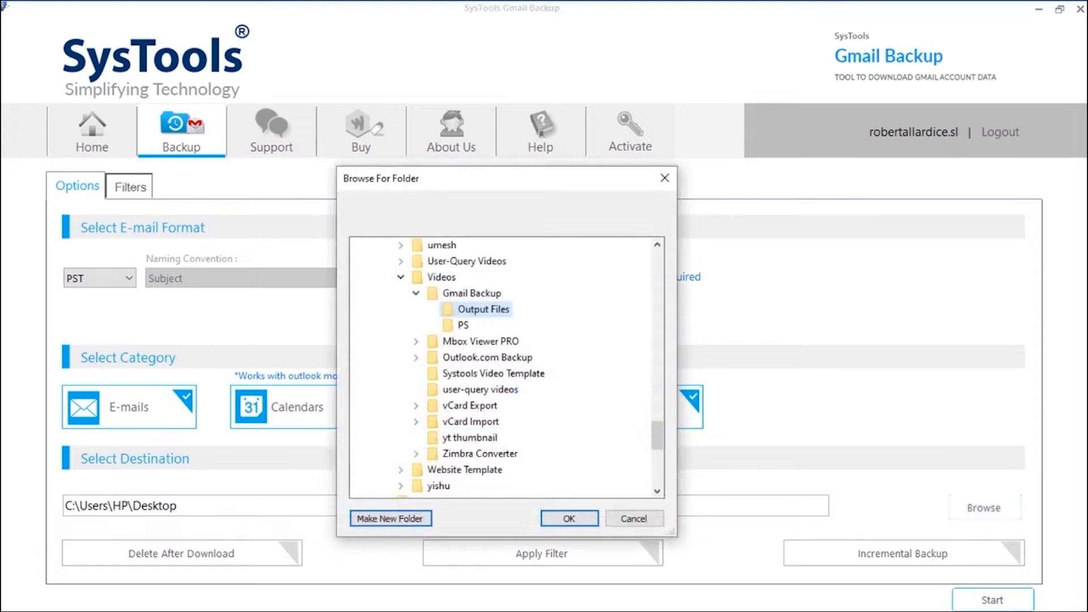
pyautogui.click(569, 518)
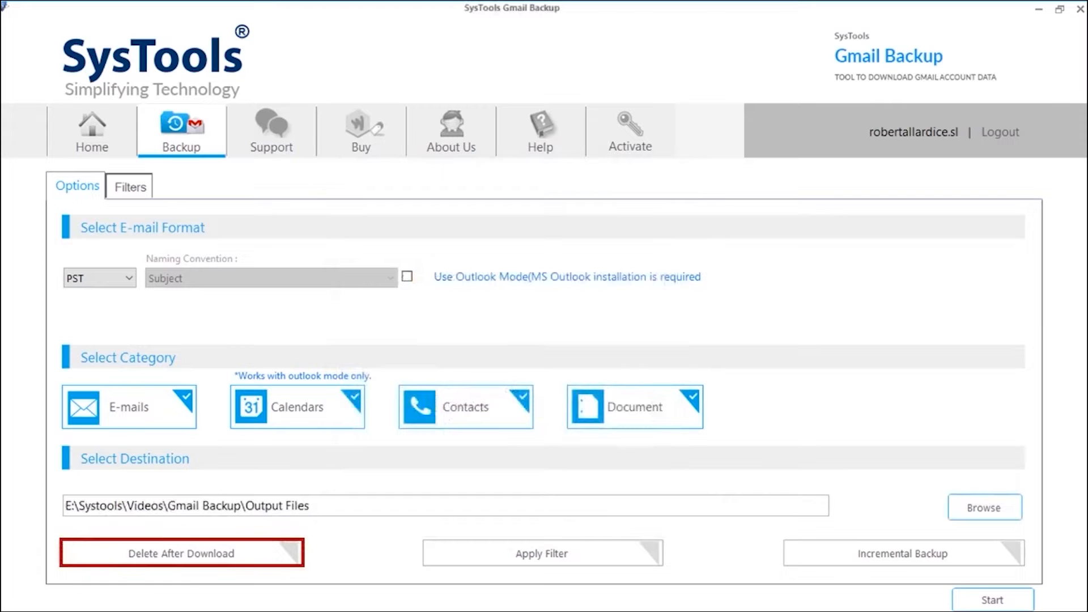
pyautogui.click(182, 553)
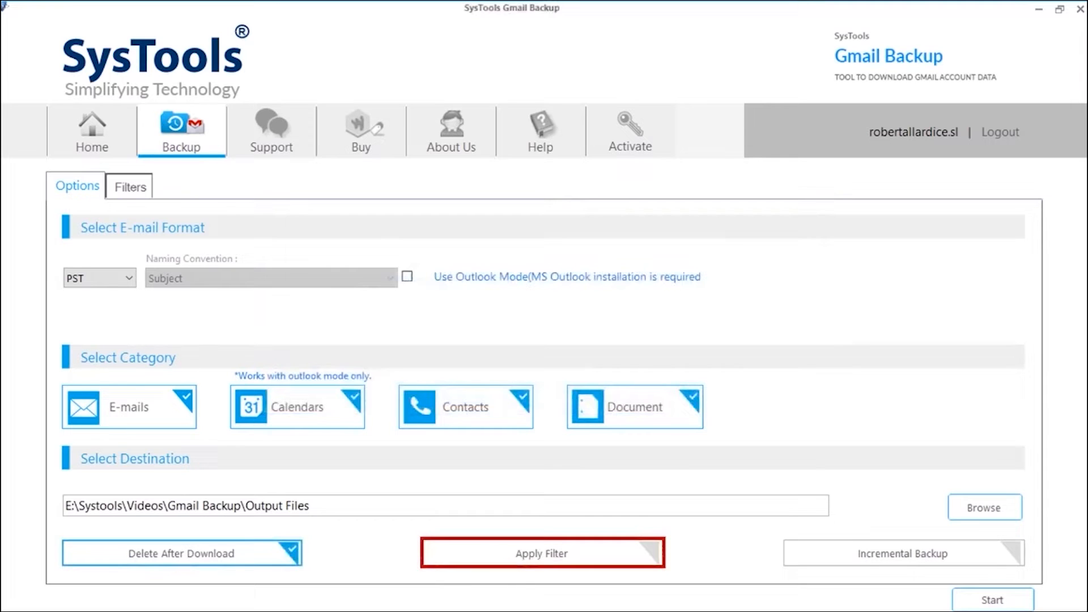
# Enable the Time Intervals filter with a From date of 10/25/2014.
pyautogui.click(130, 186)
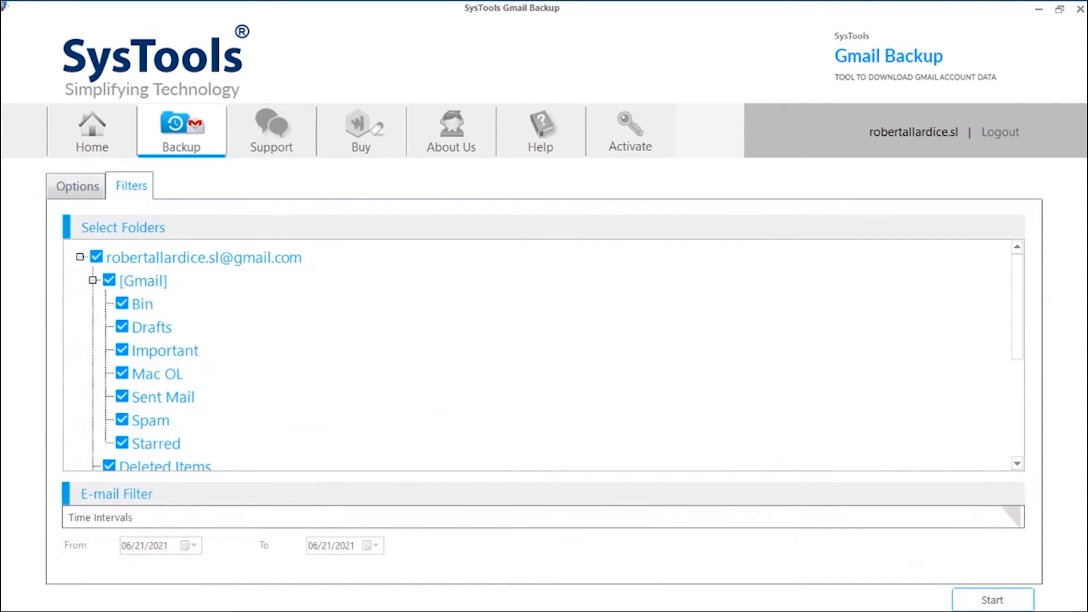
pyautogui.scroll(-3)
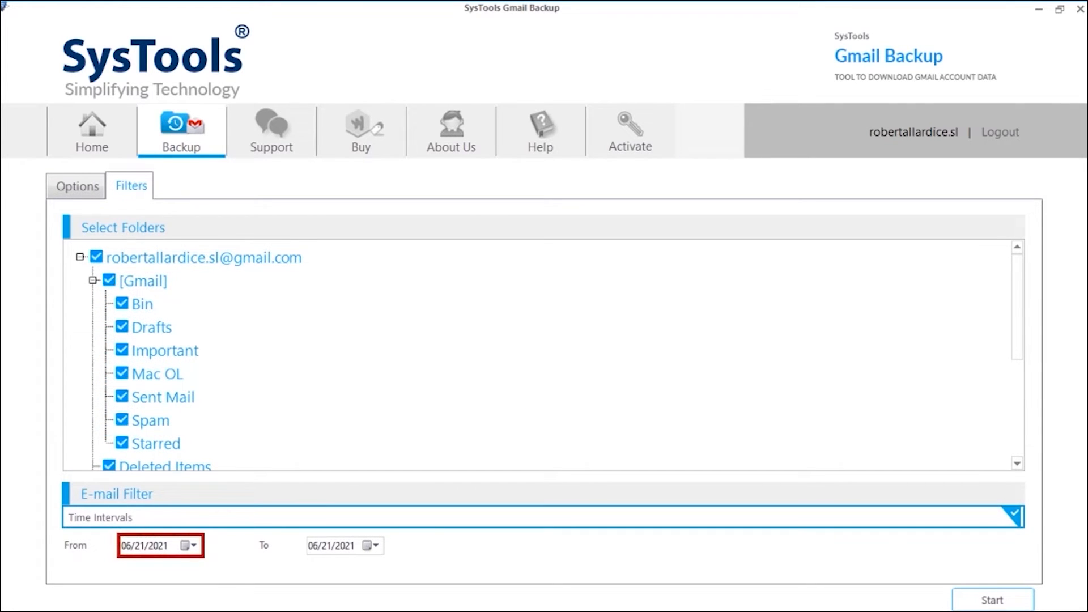
pyautogui.click(186, 545)
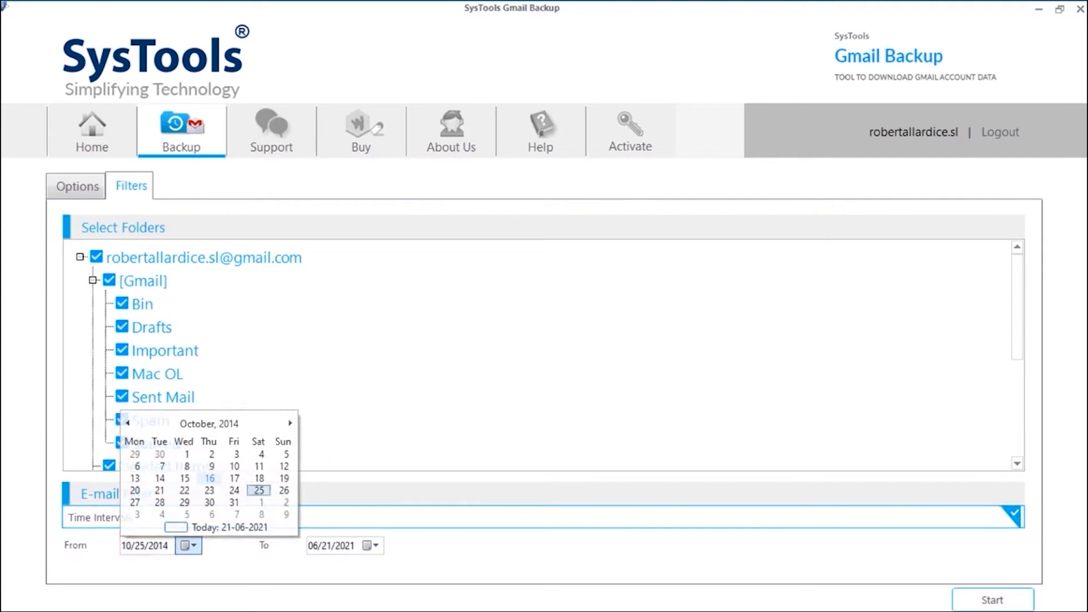
pyautogui.click(258, 490)
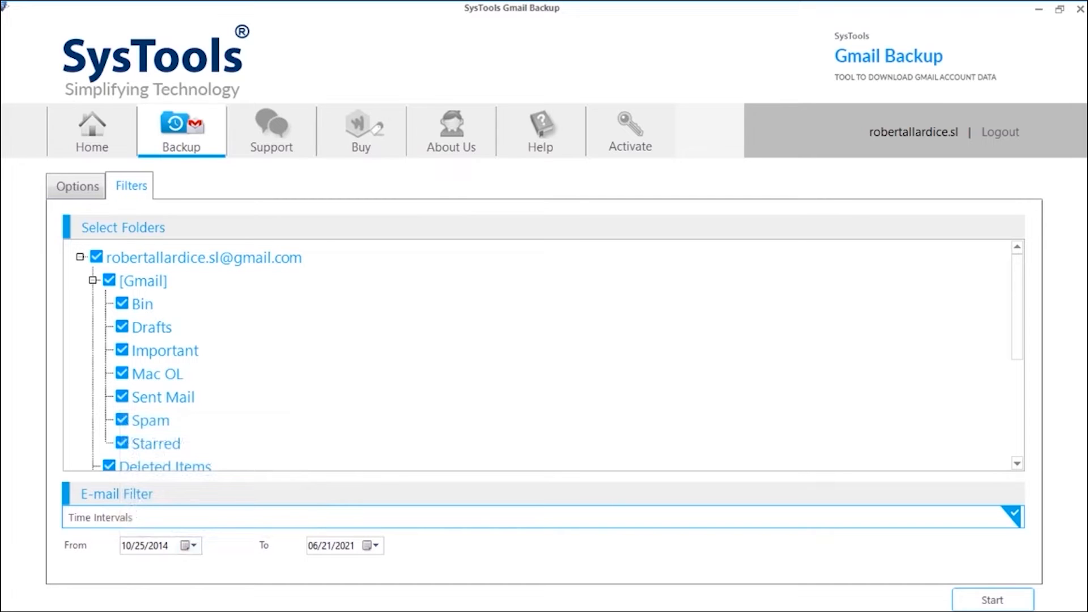
pyautogui.click(993, 599)
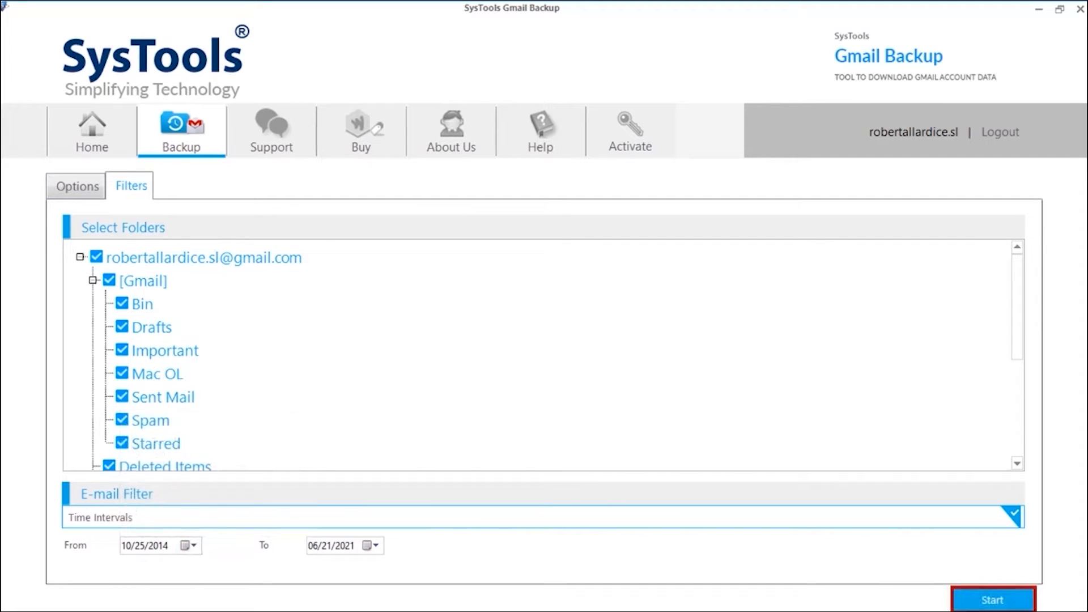
# Run the Gmail backup and dismiss the download completed message.
pyautogui.click(994, 600)
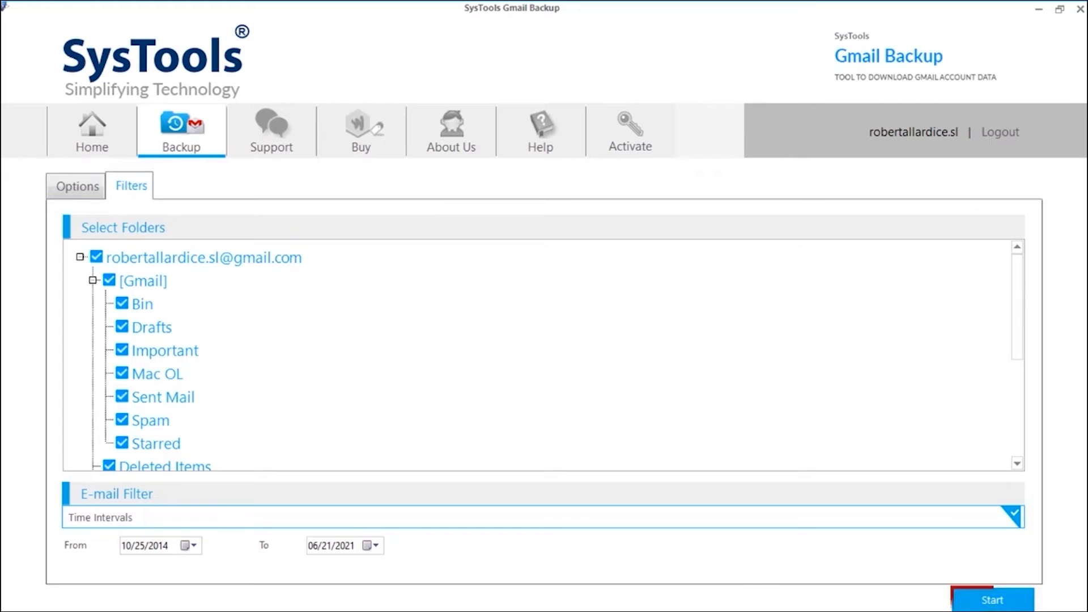
pyautogui.click(995, 599)
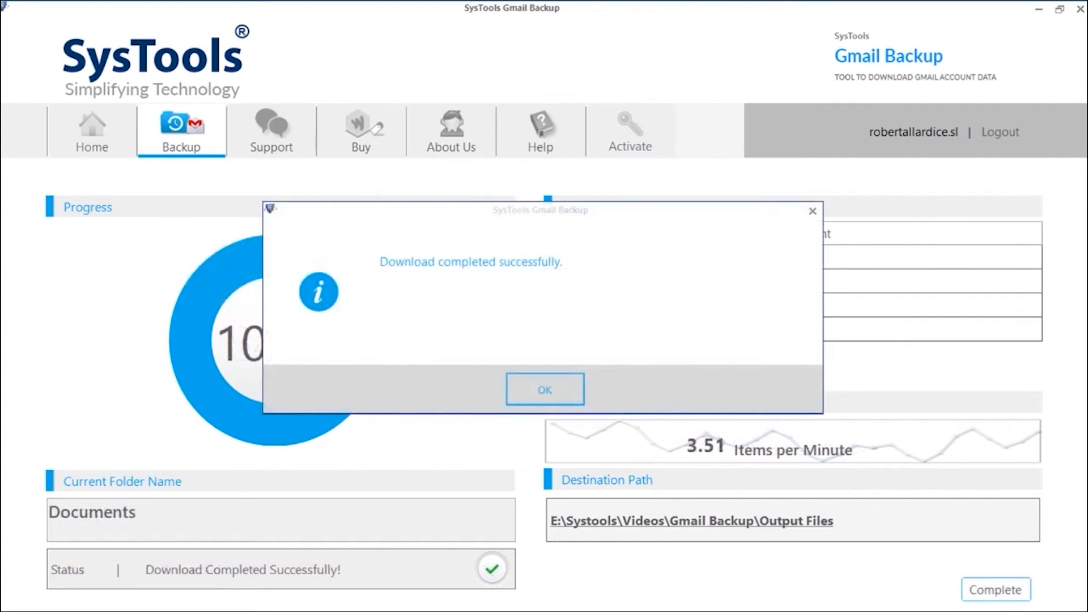
pyautogui.moveTo(544, 389)
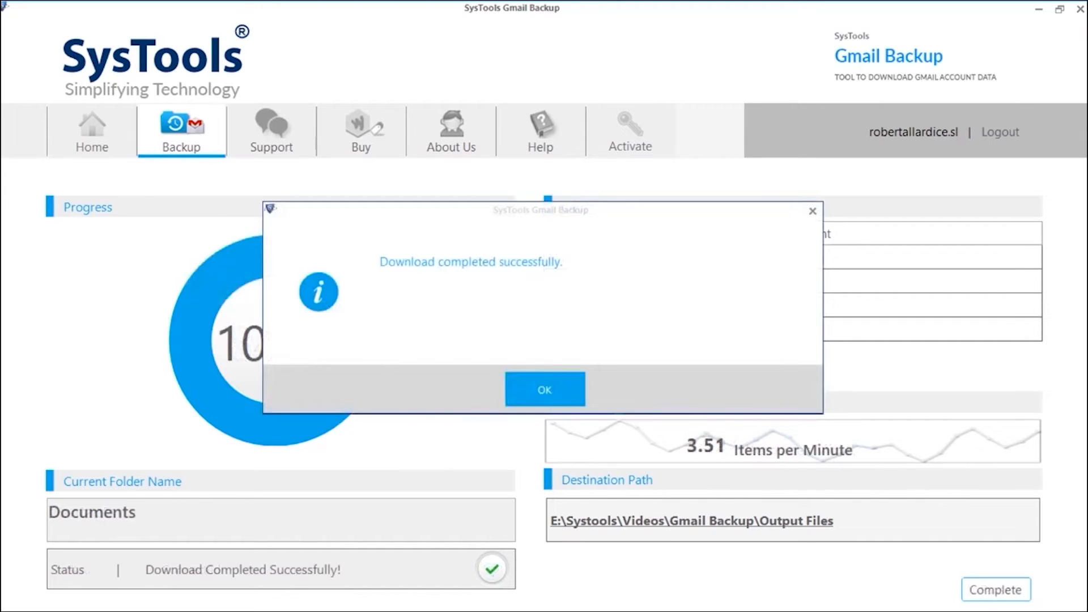
pyautogui.click(544, 389)
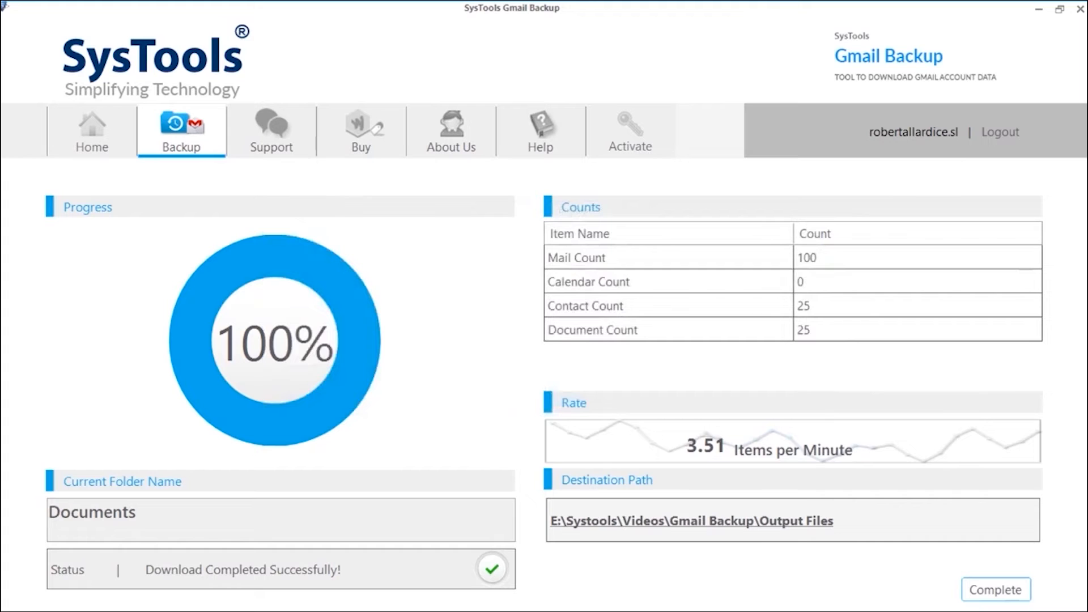
# Open the output PST file in Outlook and view its calendar.
pyautogui.click(693, 521)
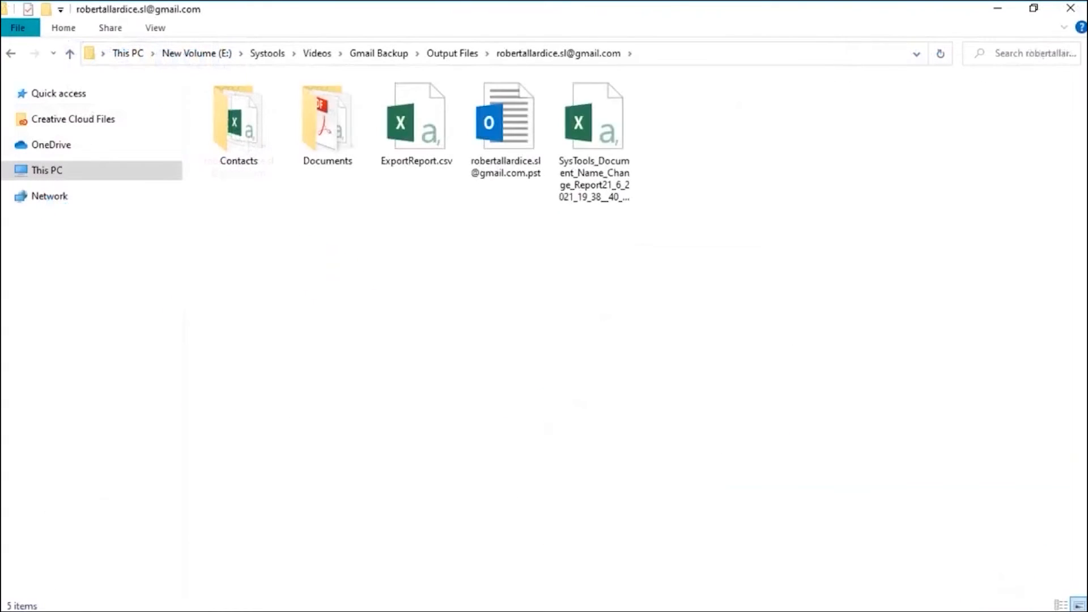
pyautogui.doubleClick(326, 117)
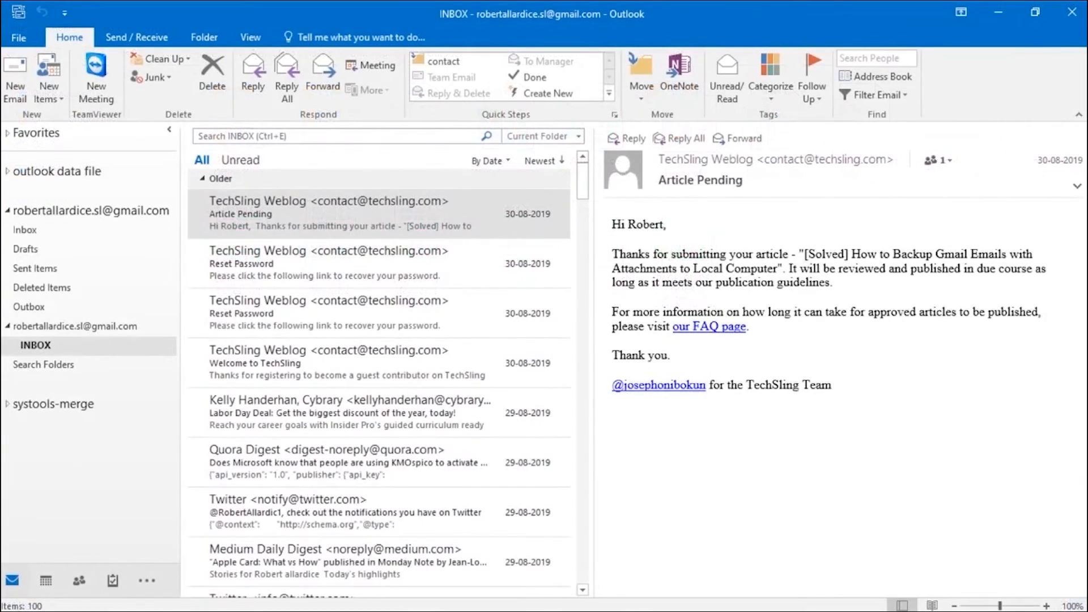
pyautogui.click(44, 593)
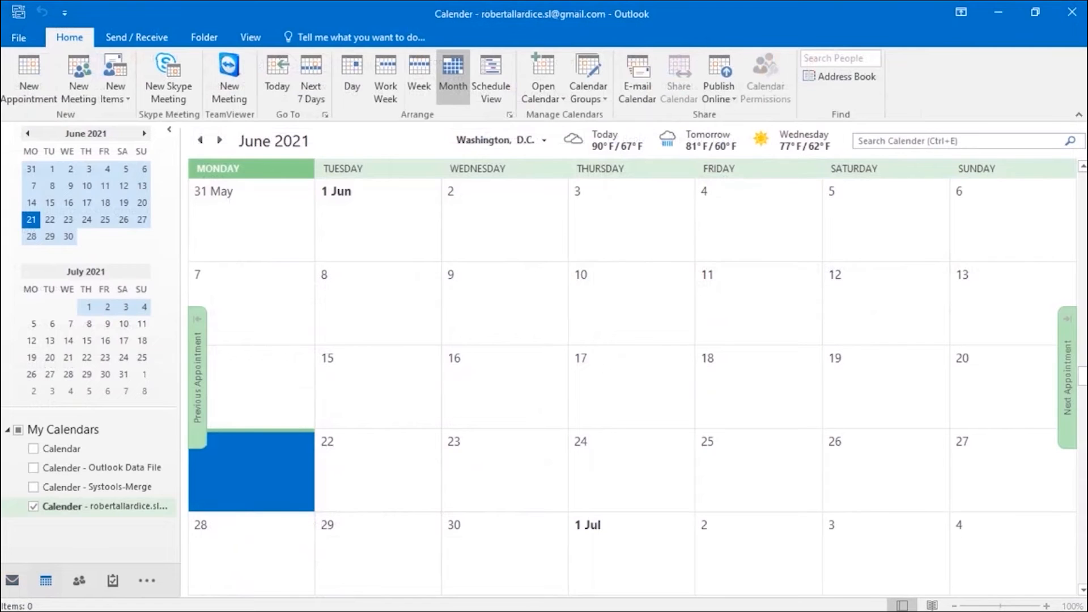